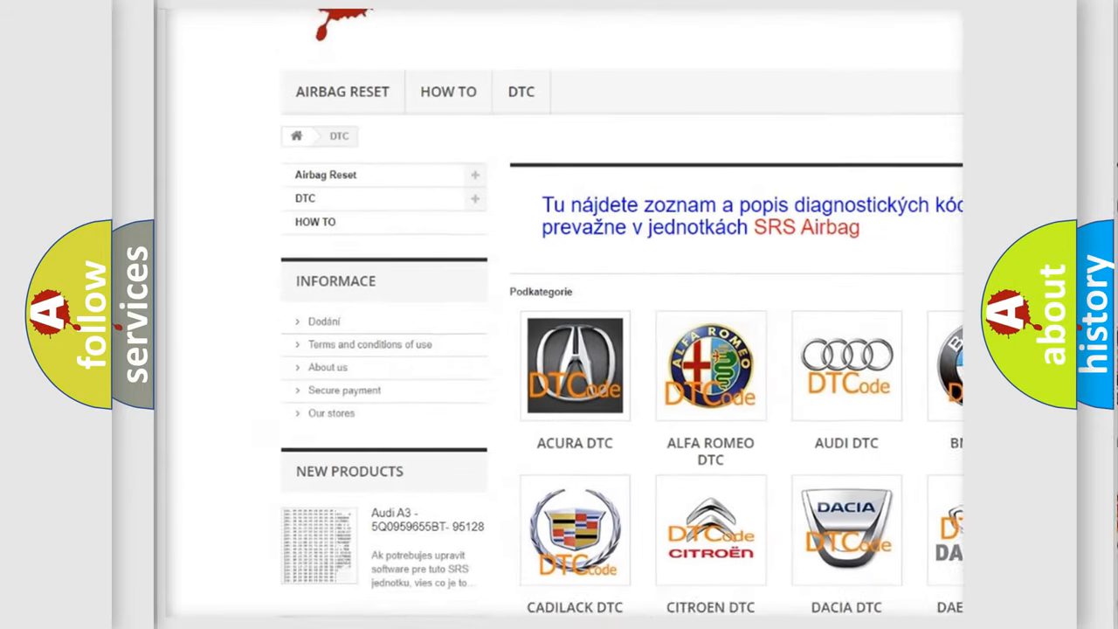
{"action": "scroll", "scroll_direction": "down", "scroll_amount": 3}
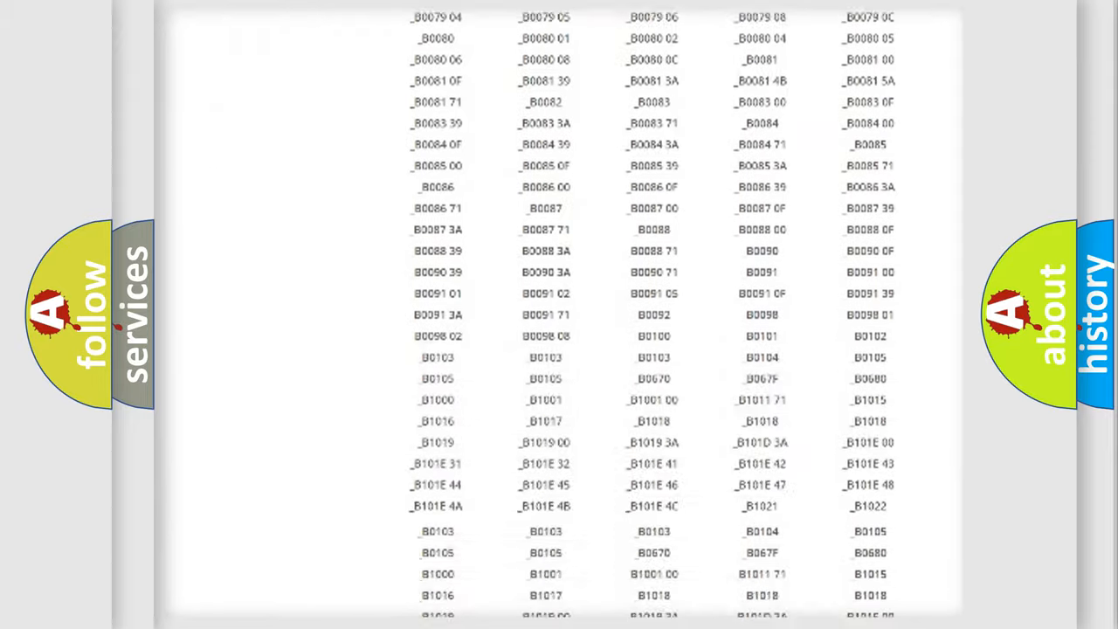
{"action": "scroll", "scroll_direction": "up", "scroll_amount": 3}
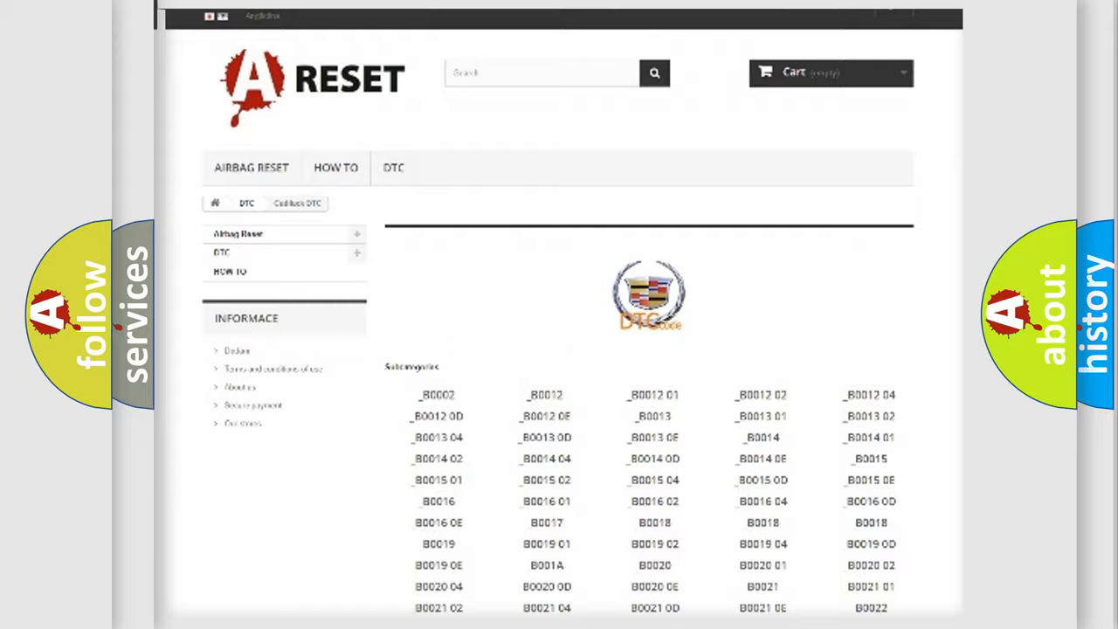